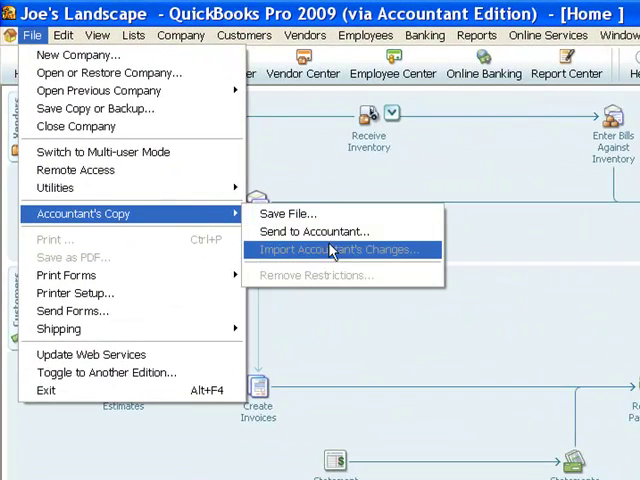
pyautogui.moveTo(316, 232)
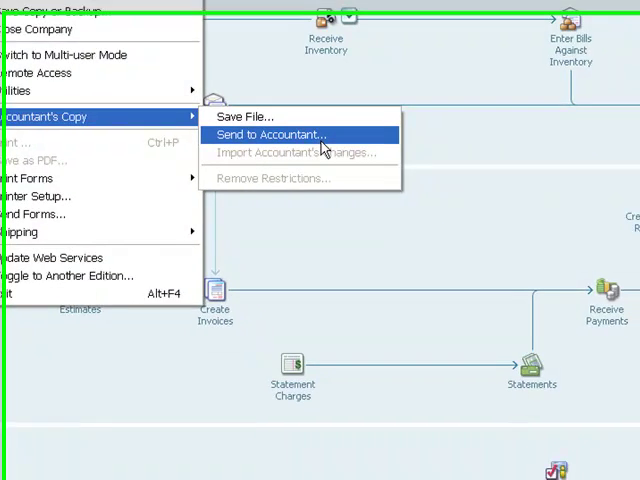
# - Start the Send Accountant's Copy wizard and choose a Custom dividing date
pyautogui.click(272, 134)
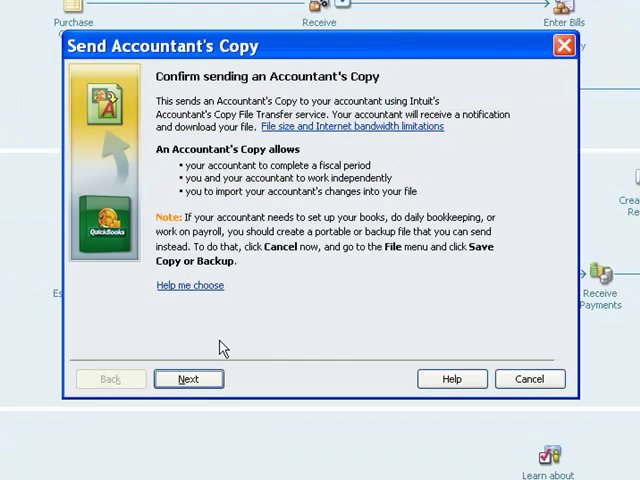
pyautogui.click(188, 380)
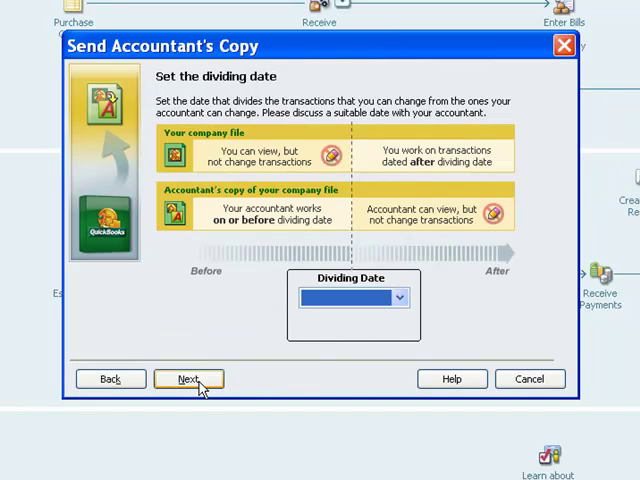
pyautogui.click(396, 296)
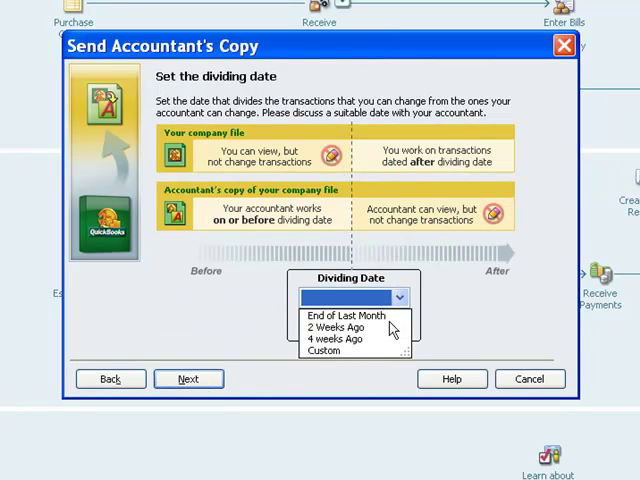
pyautogui.click(324, 352)
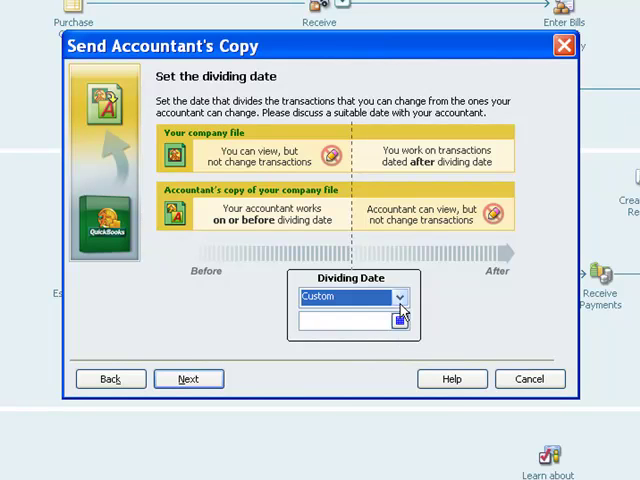
# - Pick the dividing date from the calendar and continue to the sending details
pyautogui.click(400, 320)
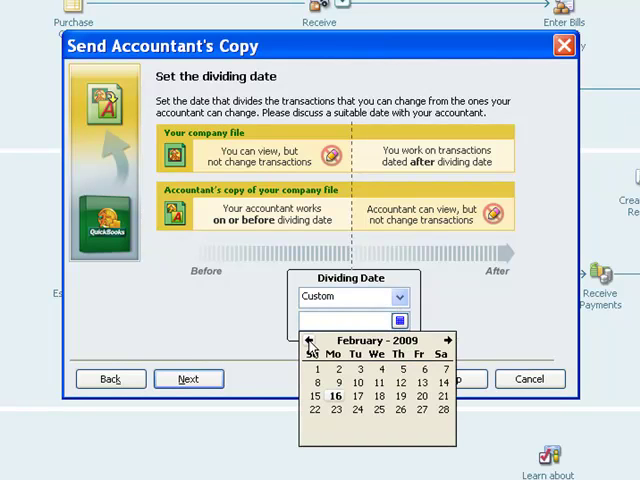
pyautogui.click(312, 340)
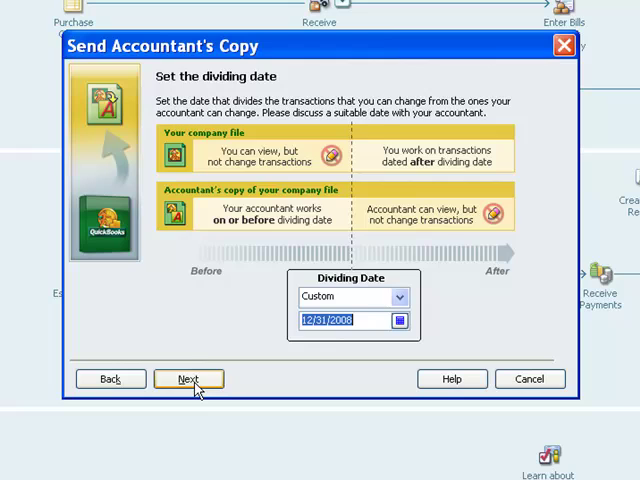
pyautogui.click(188, 378)
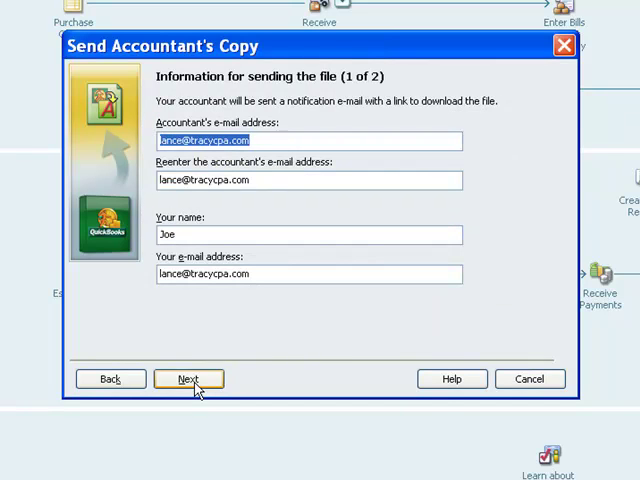
pyautogui.moveTo(244, 132)
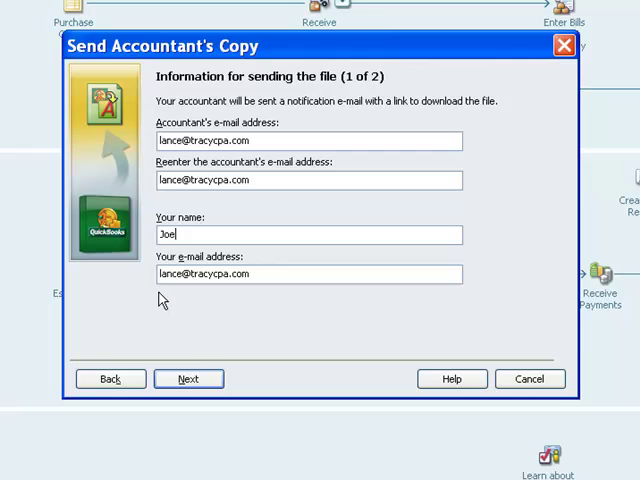
pyautogui.moveTo(256, 296)
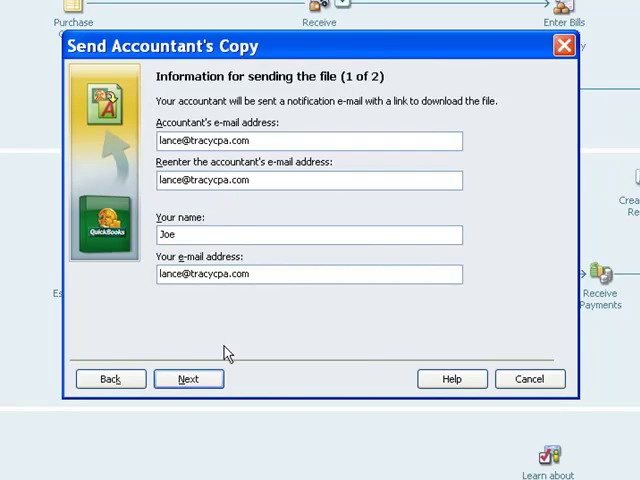
# - Accept the accountant's e-mail and sender's name and e-mail, continuing to the password page
pyautogui.click(188, 378)
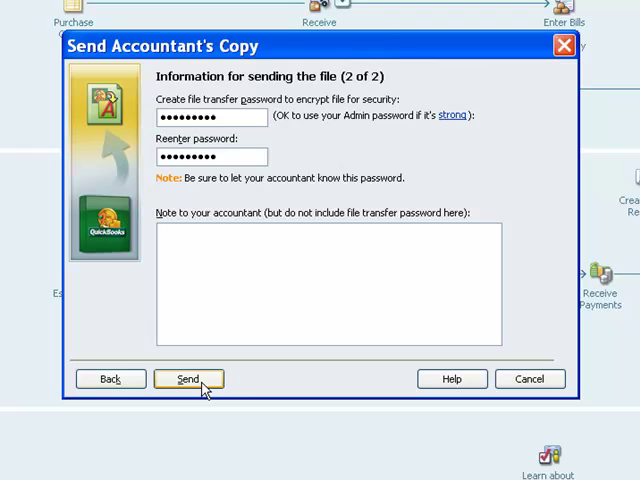
# - Send the password-protected Accountant's Copy to Intuit's file transfer server
pyautogui.click(188, 378)
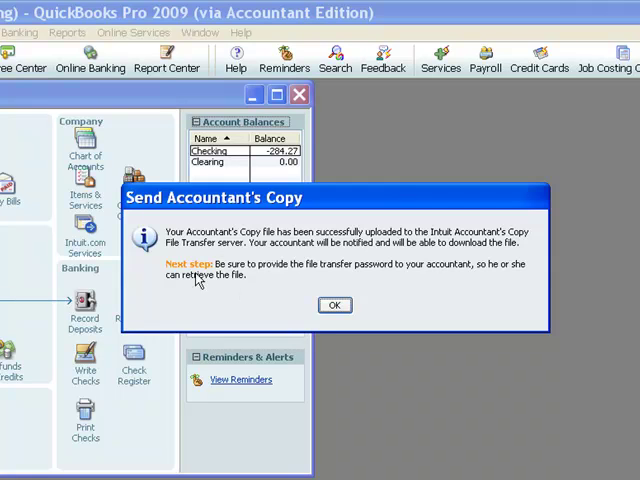
pyautogui.moveTo(216, 244)
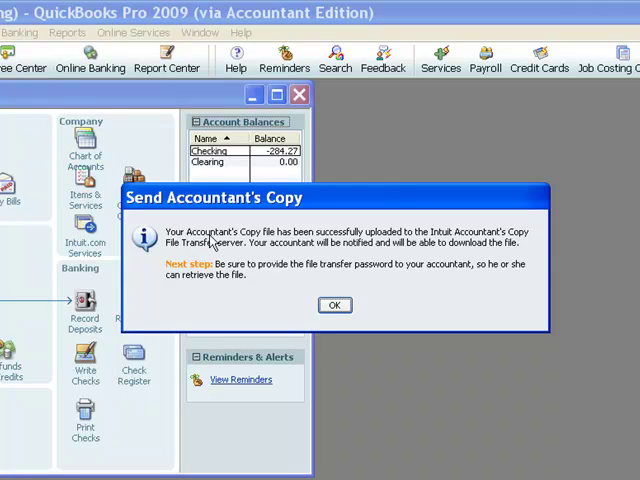
pyautogui.moveTo(332, 246)
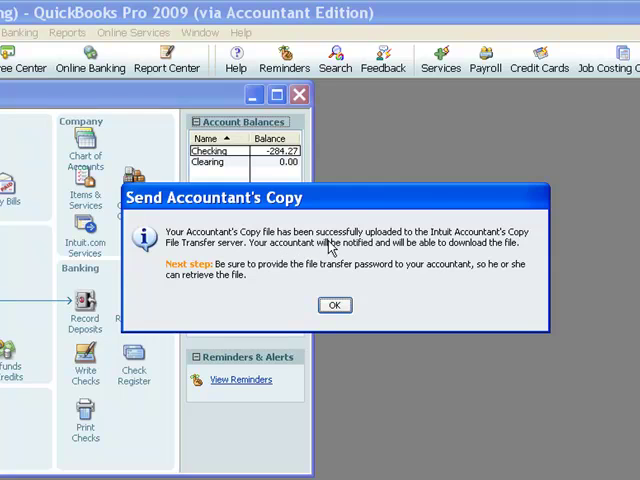
pyautogui.moveTo(516, 244)
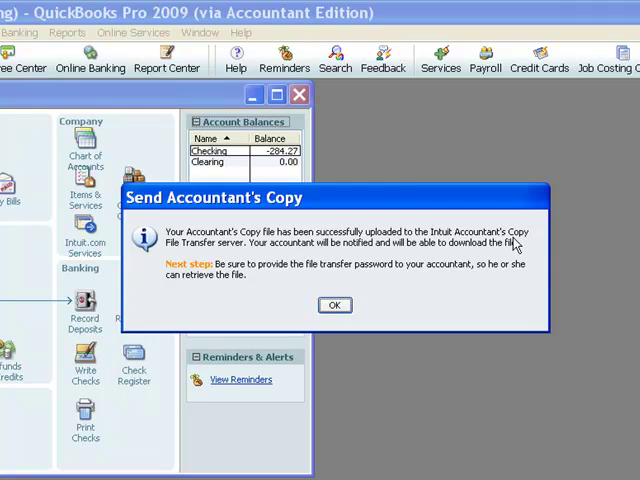
pyautogui.moveTo(256, 264)
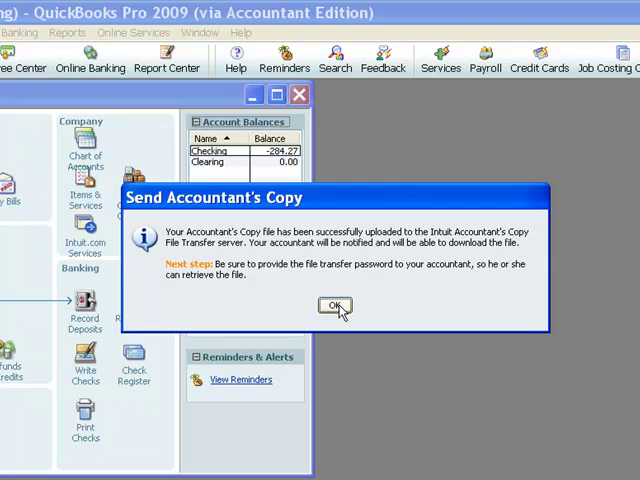
# - Dismiss the upload success confirmation, returning to the company home screen
pyautogui.click(336, 306)
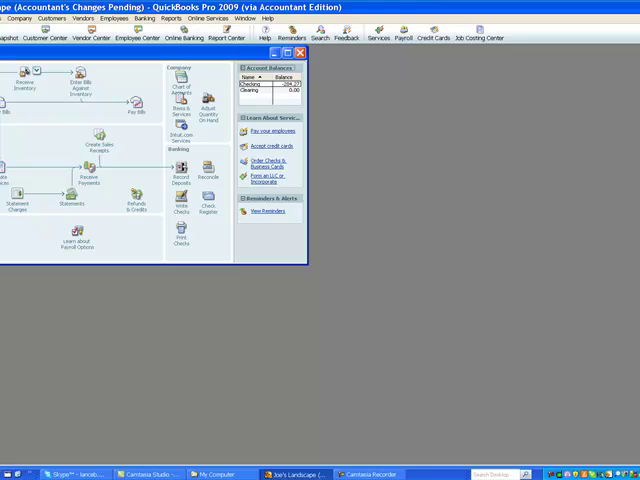